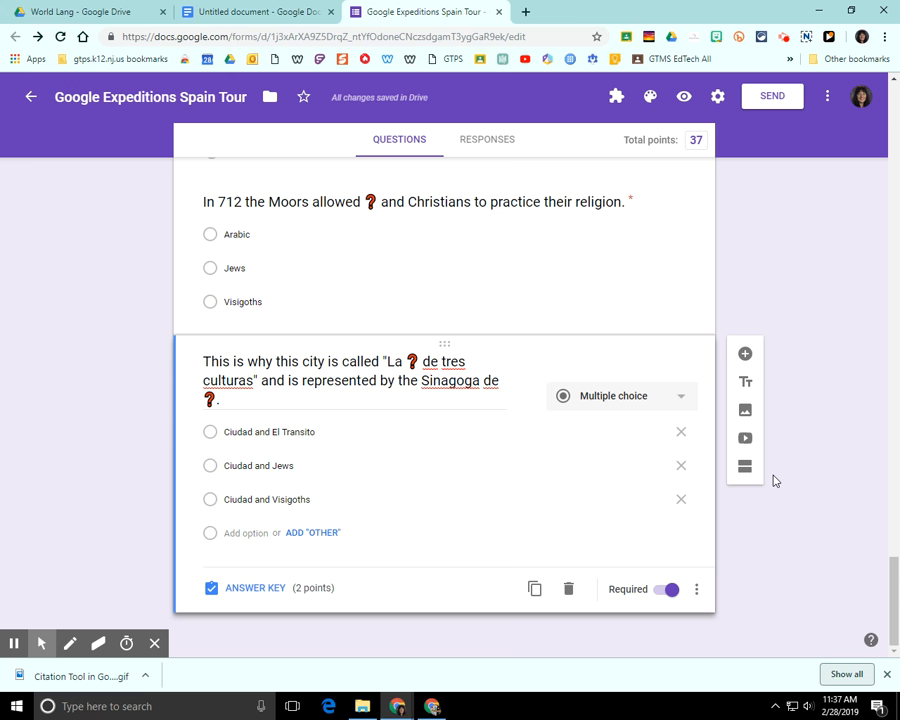
mouse_move(356, 108)
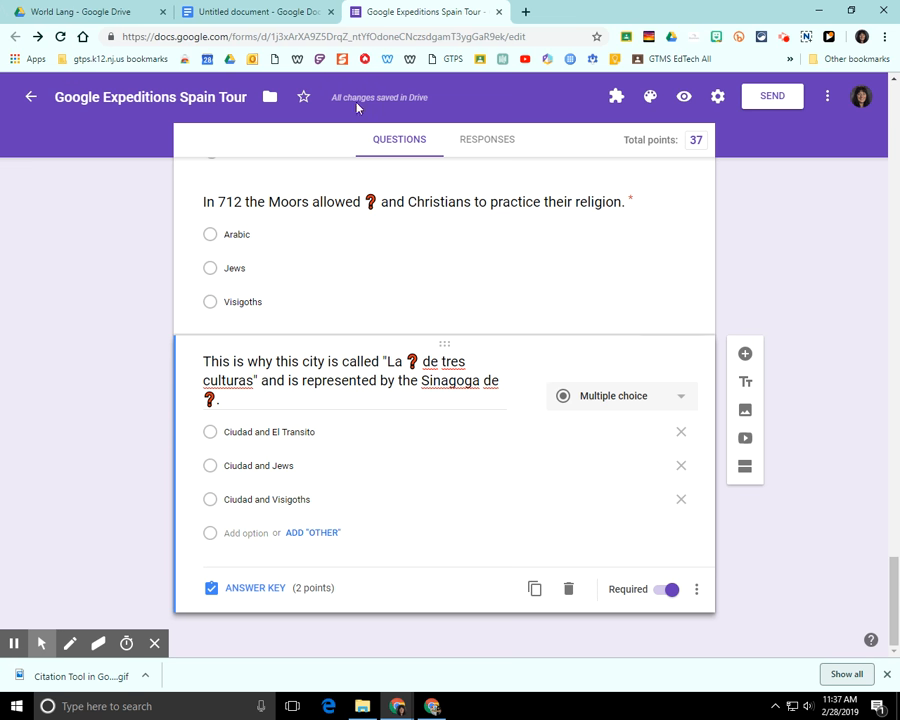
Insert a second red question-mark special character beside the first in the Docs document.
left_click(256, 12)
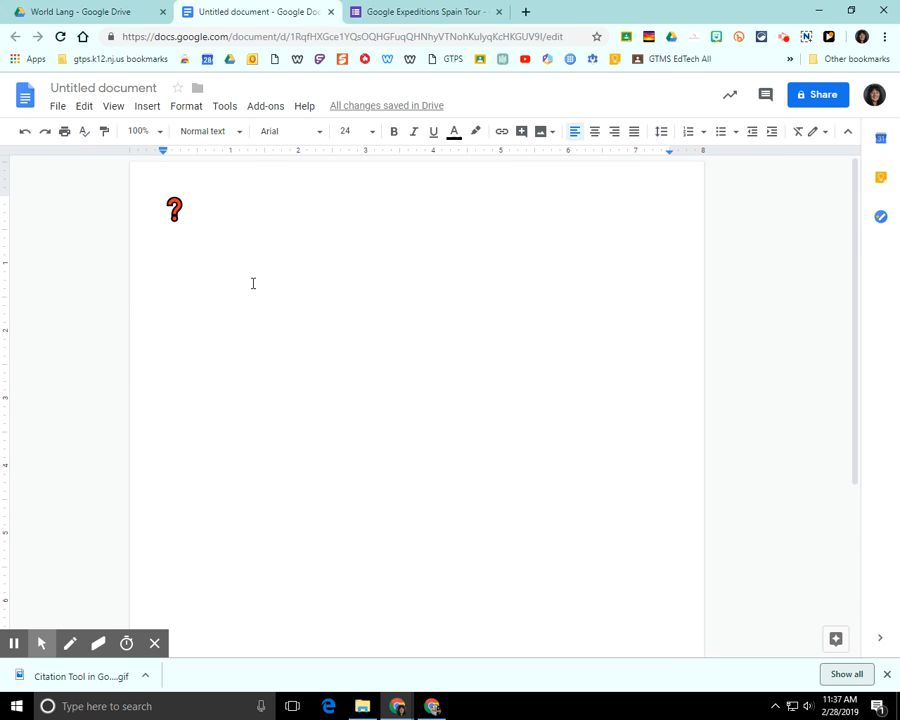
left_click(148, 104)
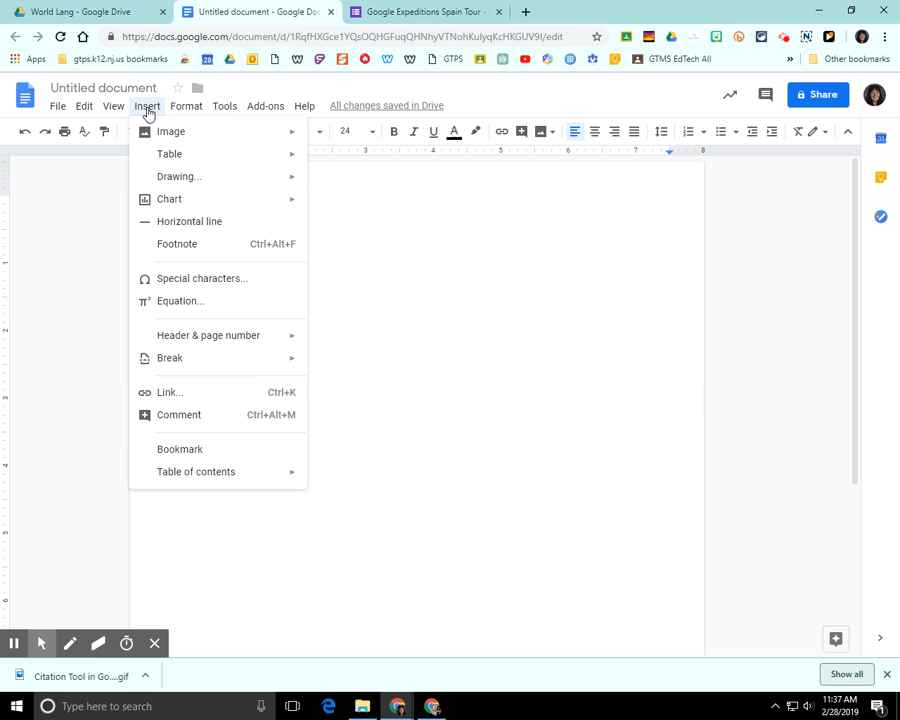
mouse_move(224, 284)
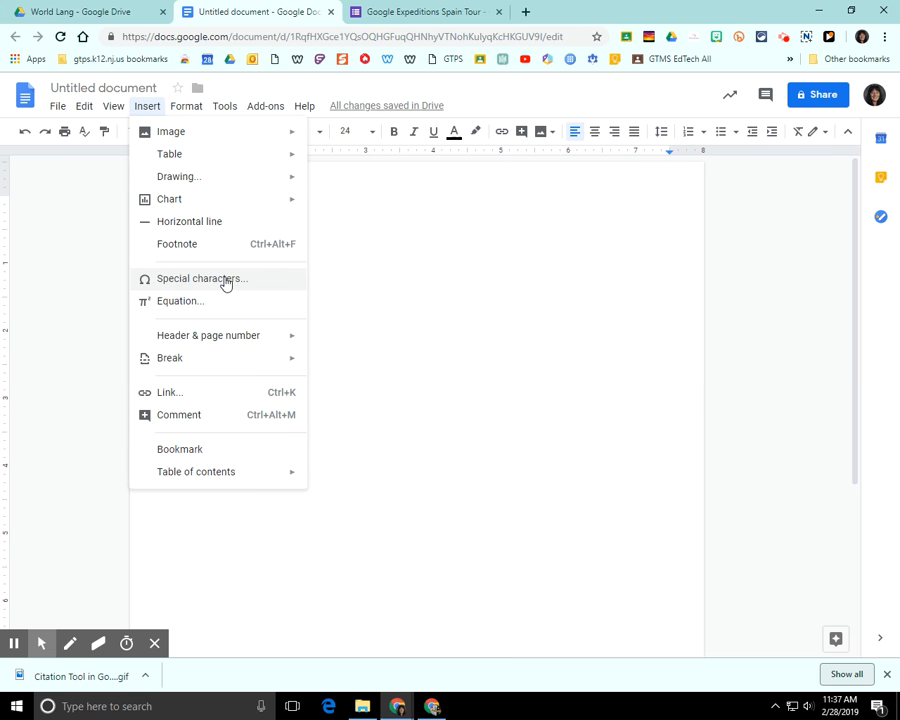
left_click(200, 278)
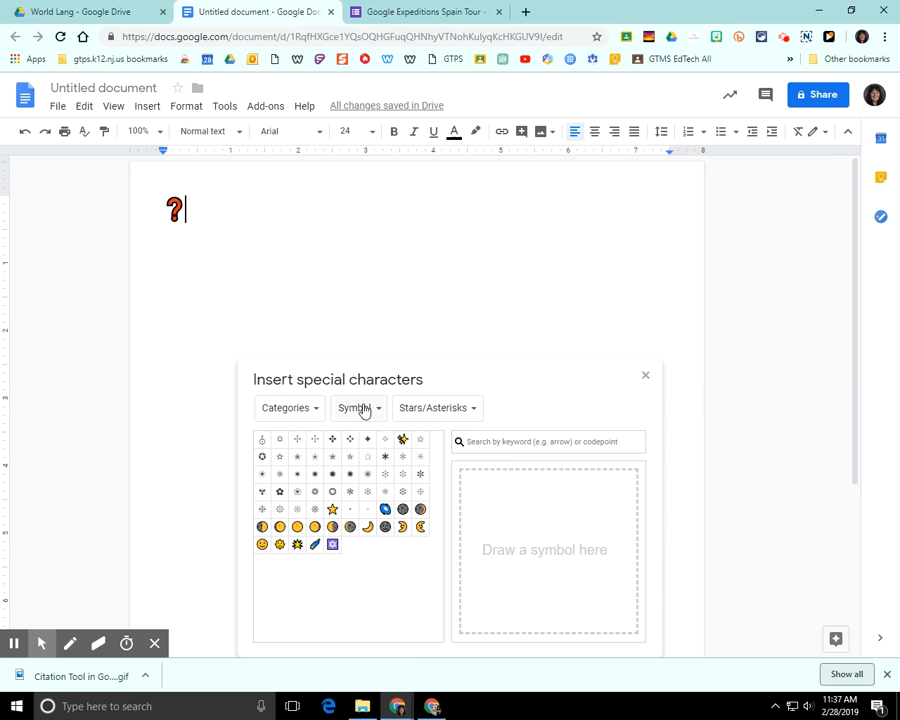
mouse_move(402, 472)
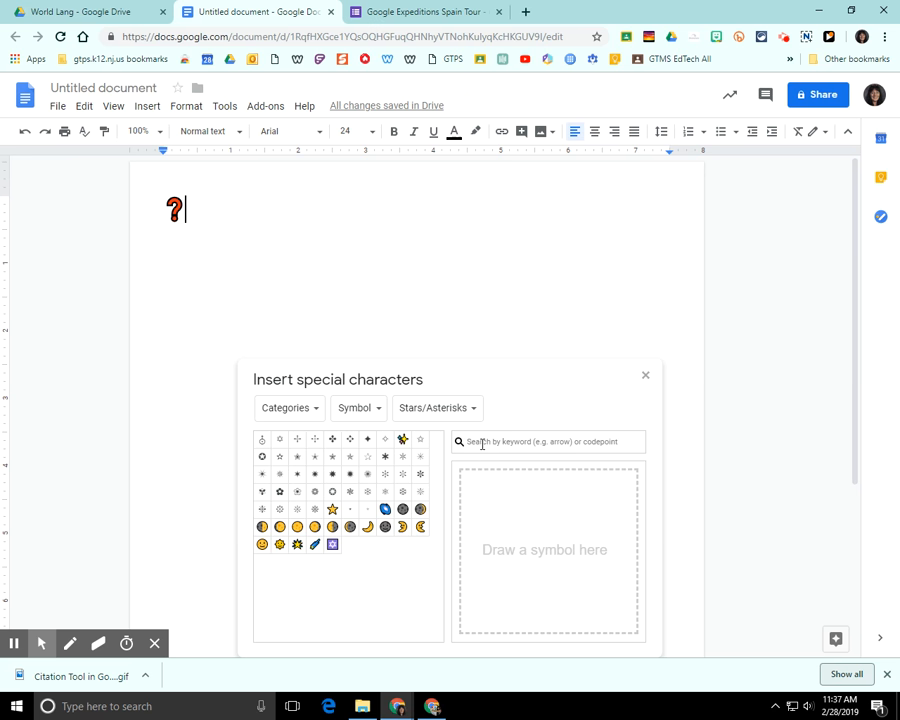
type("curl")
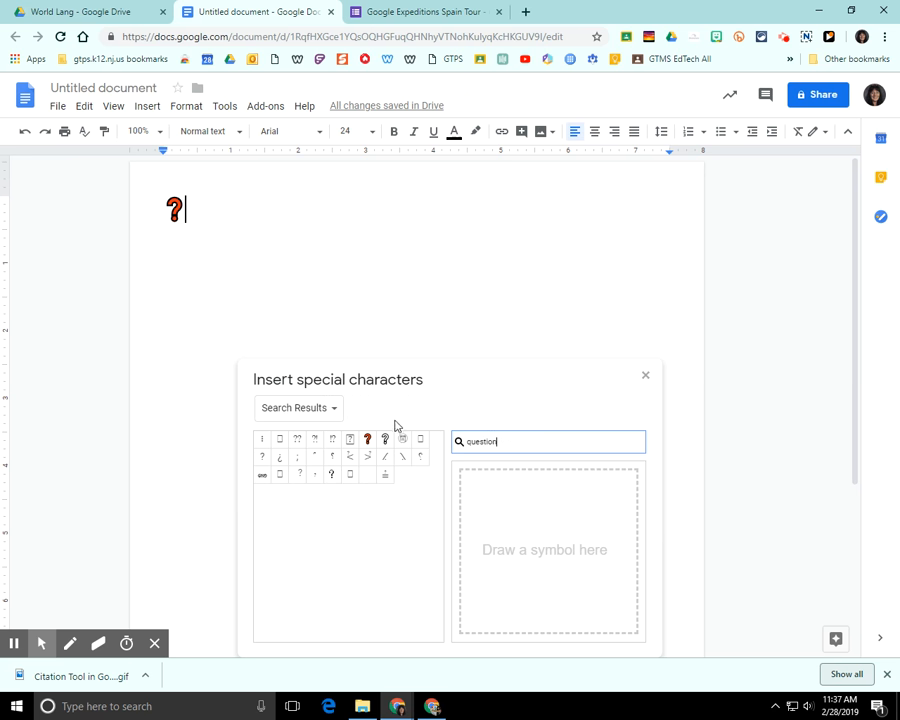
left_click(368, 440)
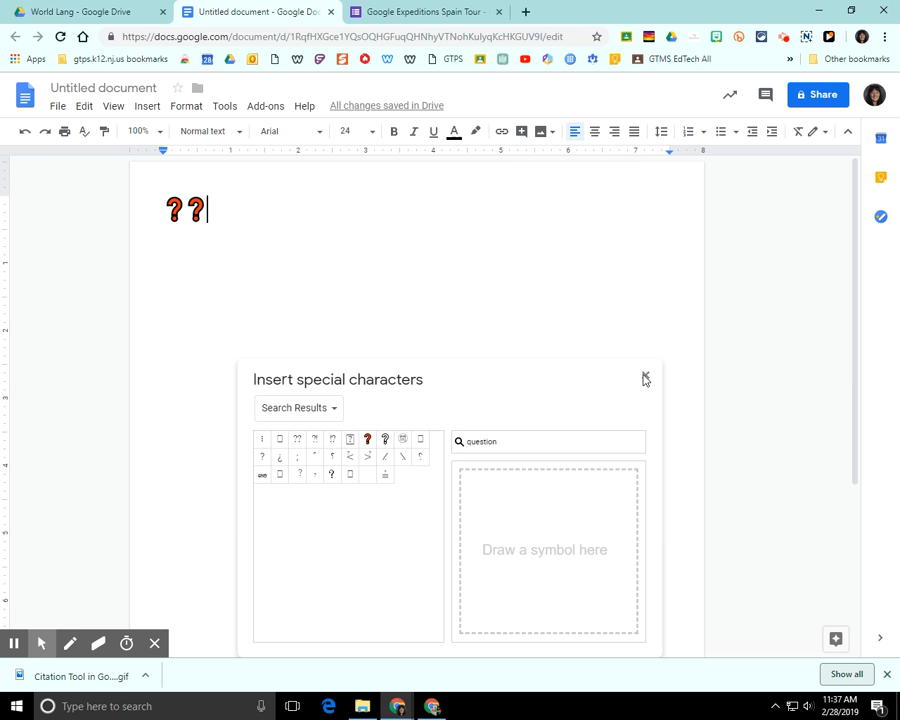
Keep the symbols at font size 24 and copy the red question mark for reuse.
left_click(644, 380)
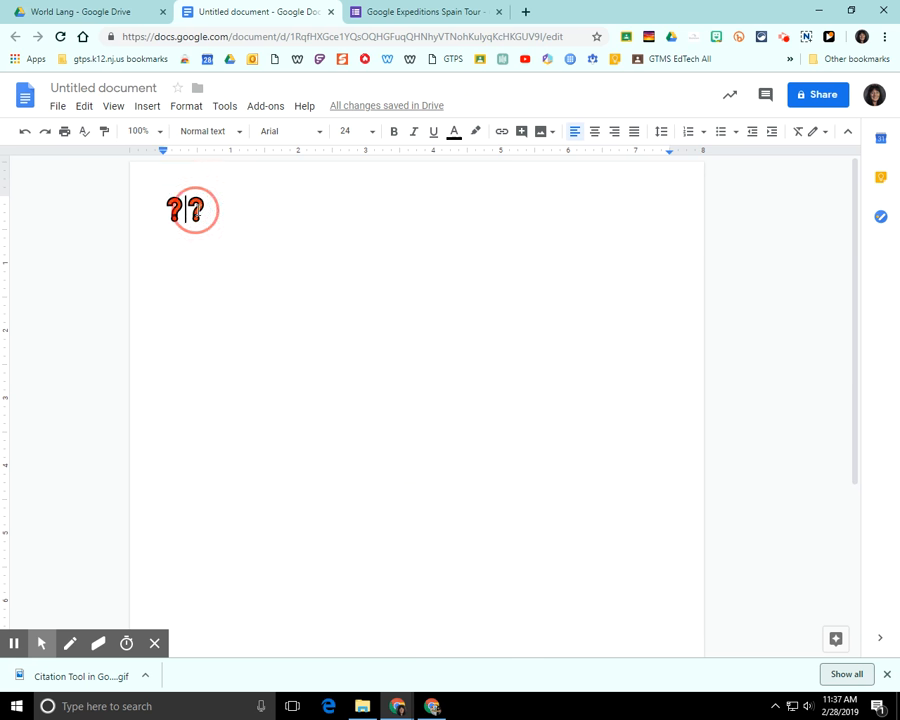
left_click(352, 132)
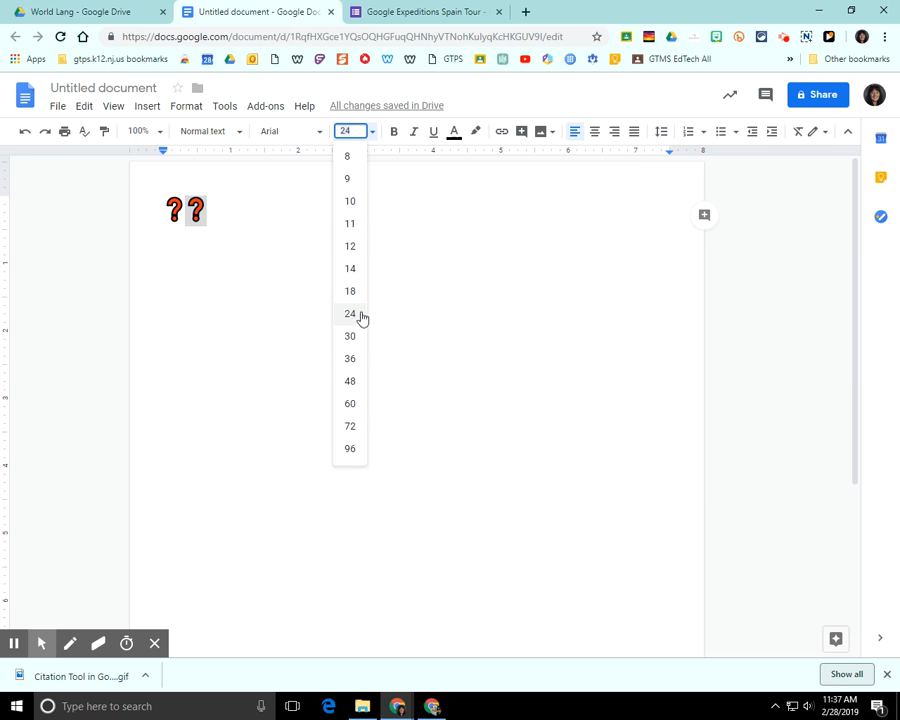
left_click(350, 312)
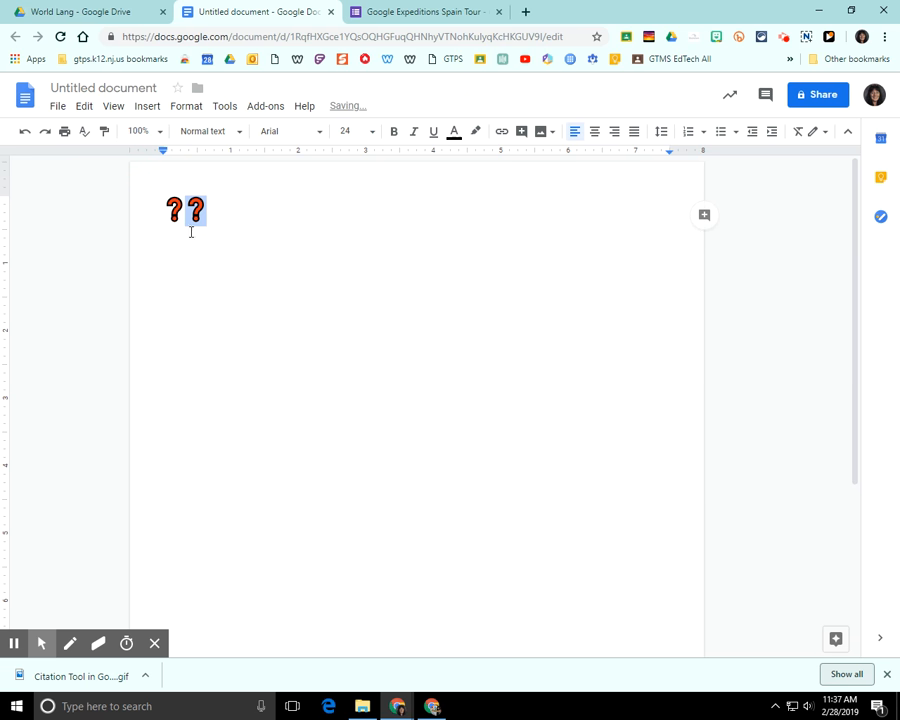
right_click(196, 210)
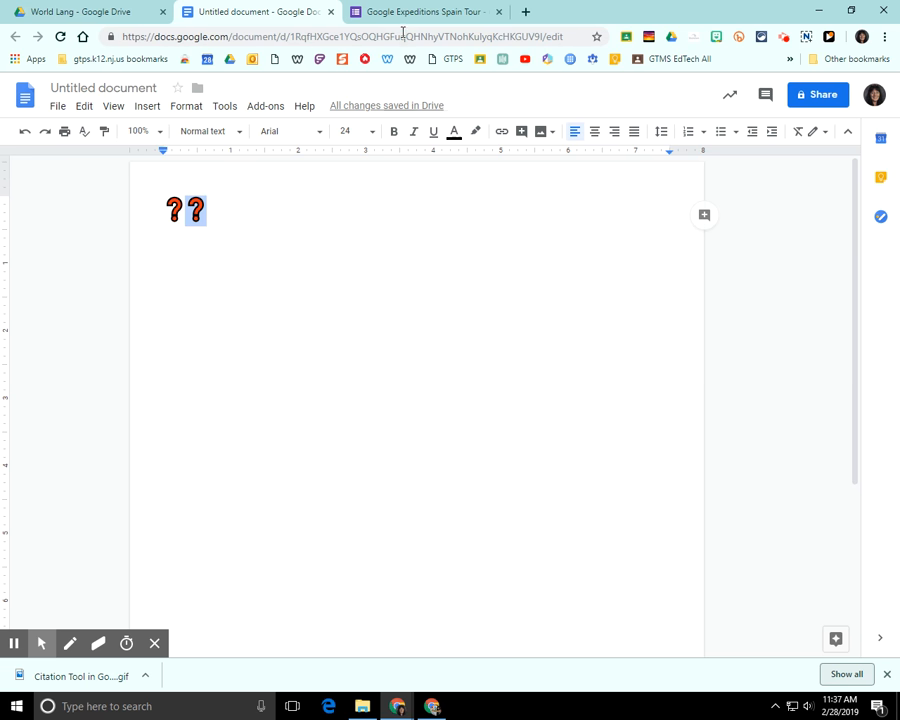
Write the form question "The Jews ❓ classical texts from ❓ to Spanish." with red question-mark blanks.
left_click(424, 12)
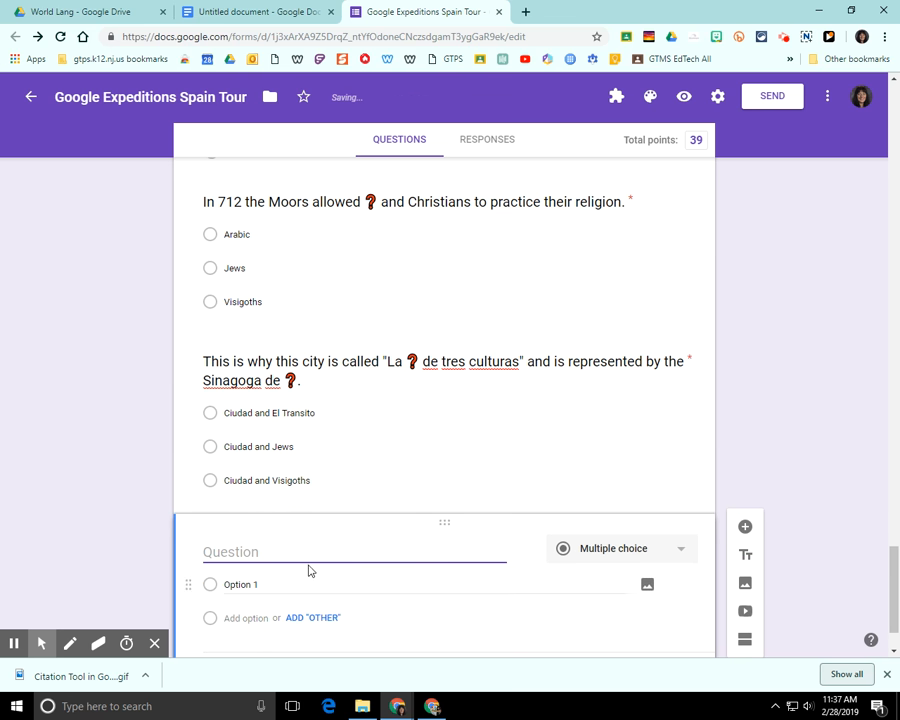
type("T")
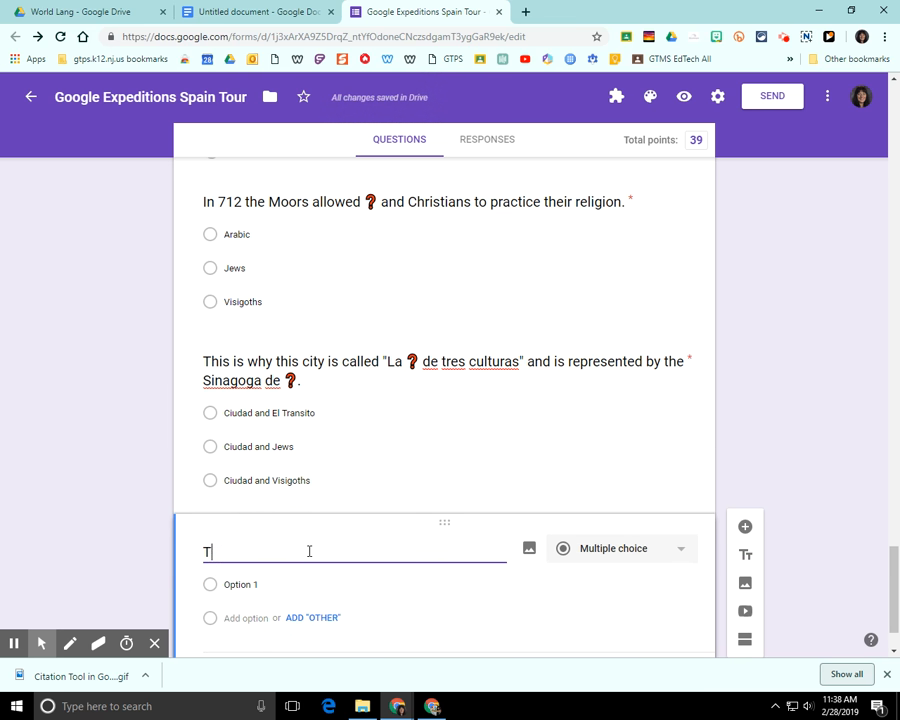
type("he Jews")
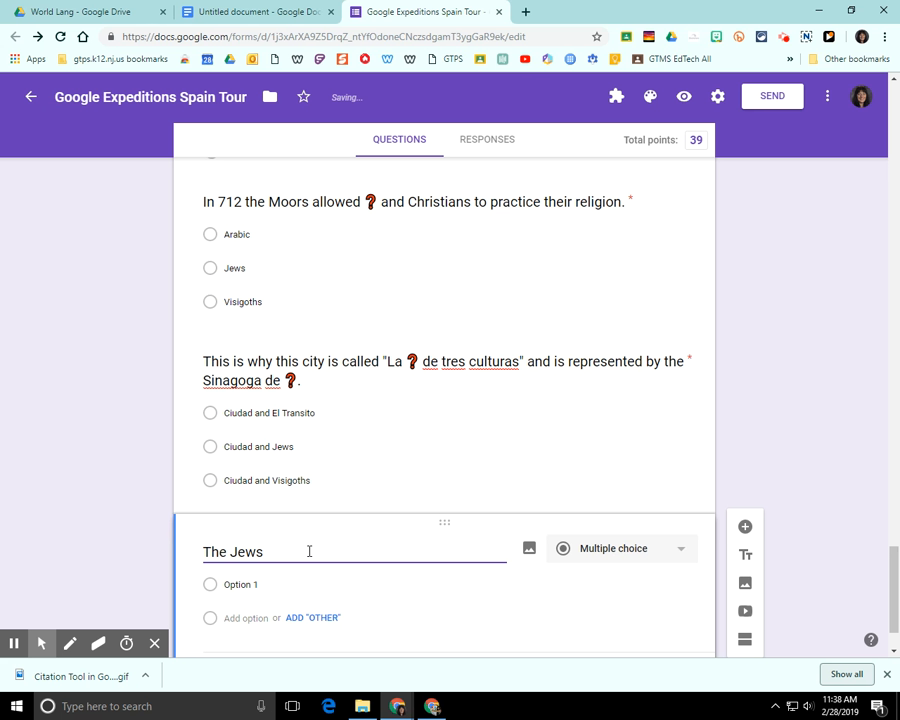
type("?")
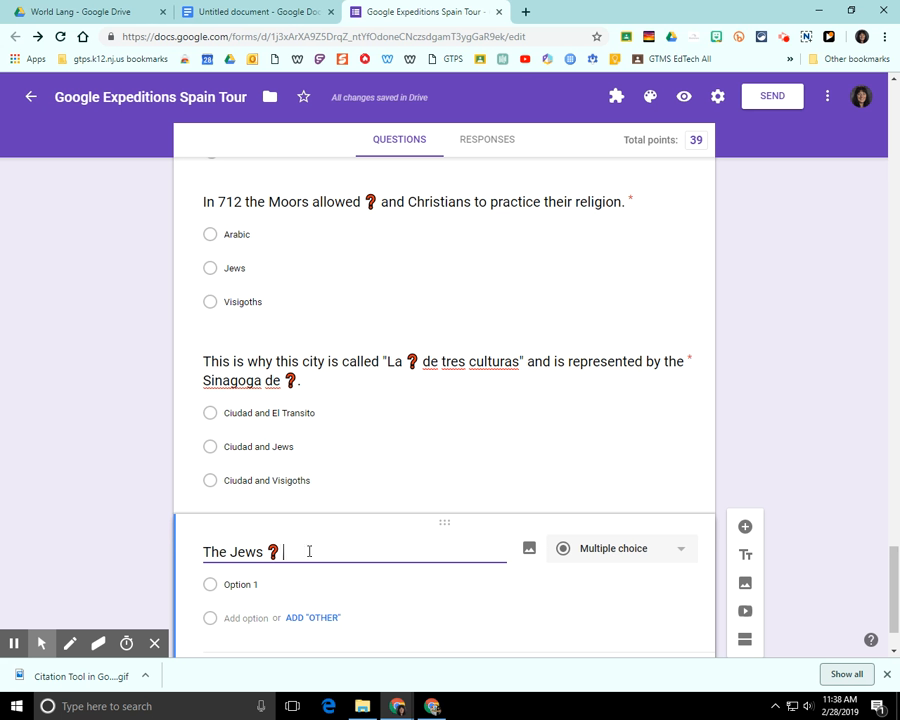
type("classical tex")
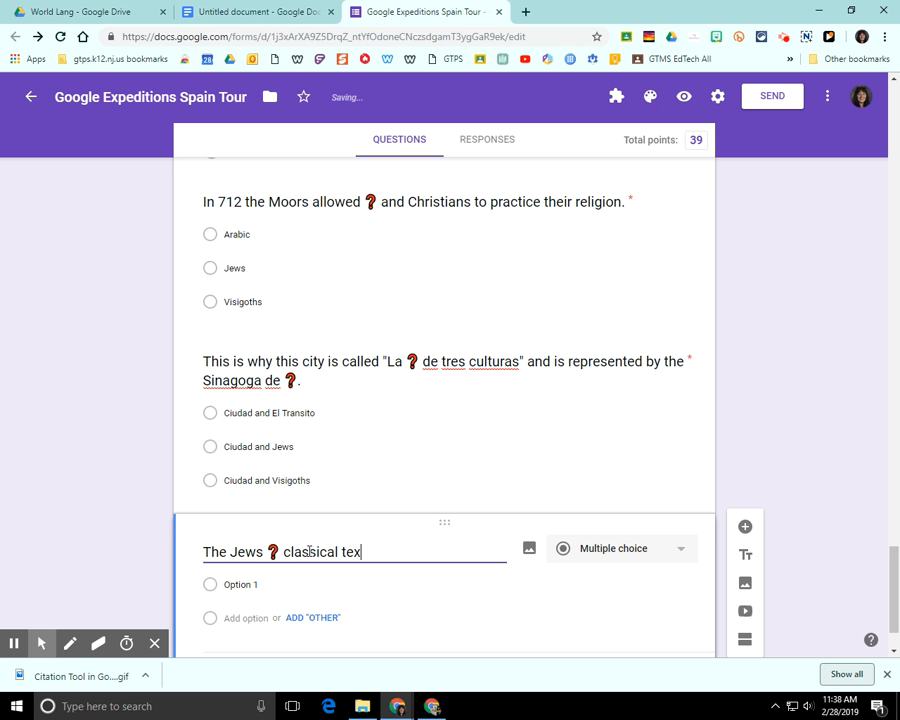
type("ts from ❓")
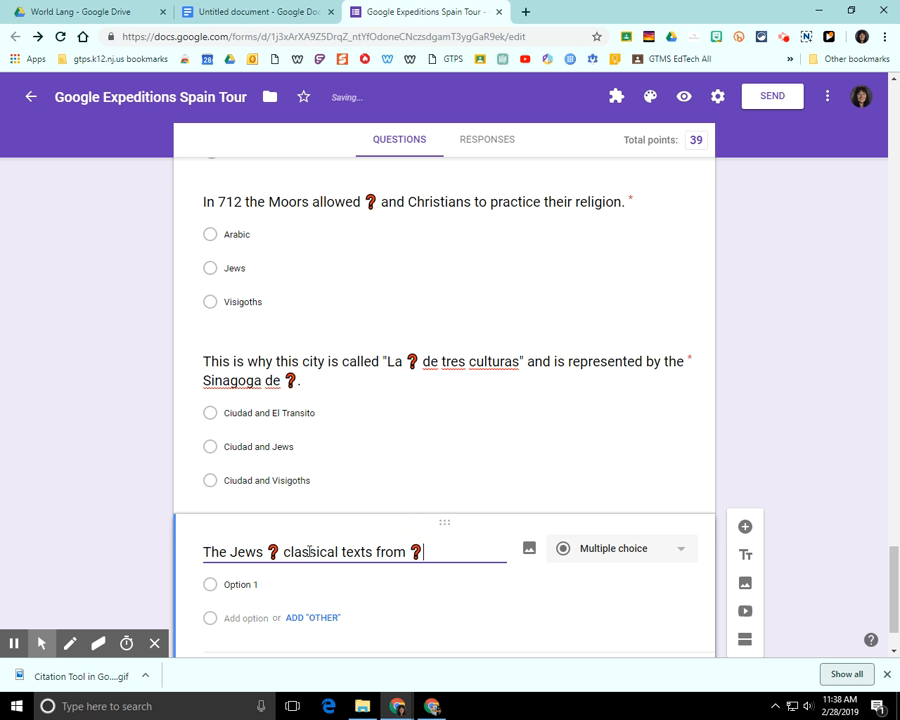
type("to Spanish.")
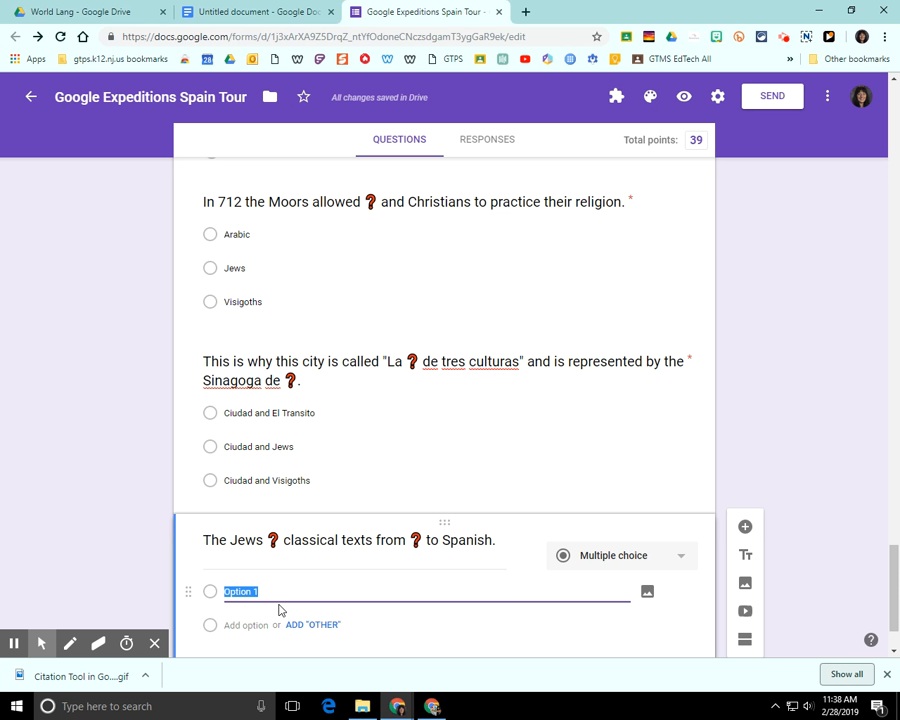
Fill Option 1 with 'translated and Arabic' and add a second answer option.
type("translated and")
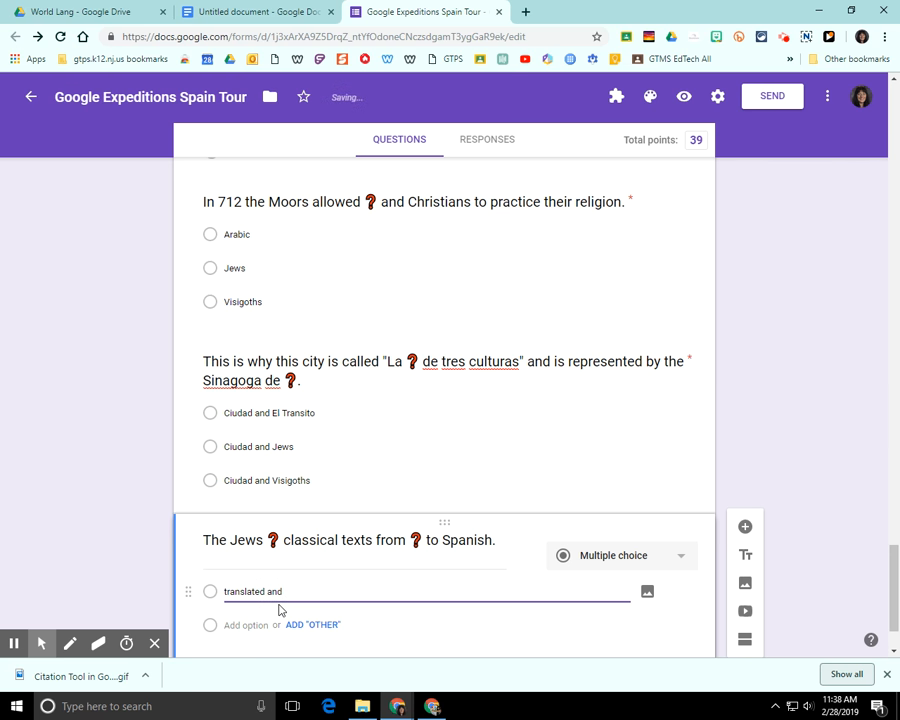
type("Arabic")
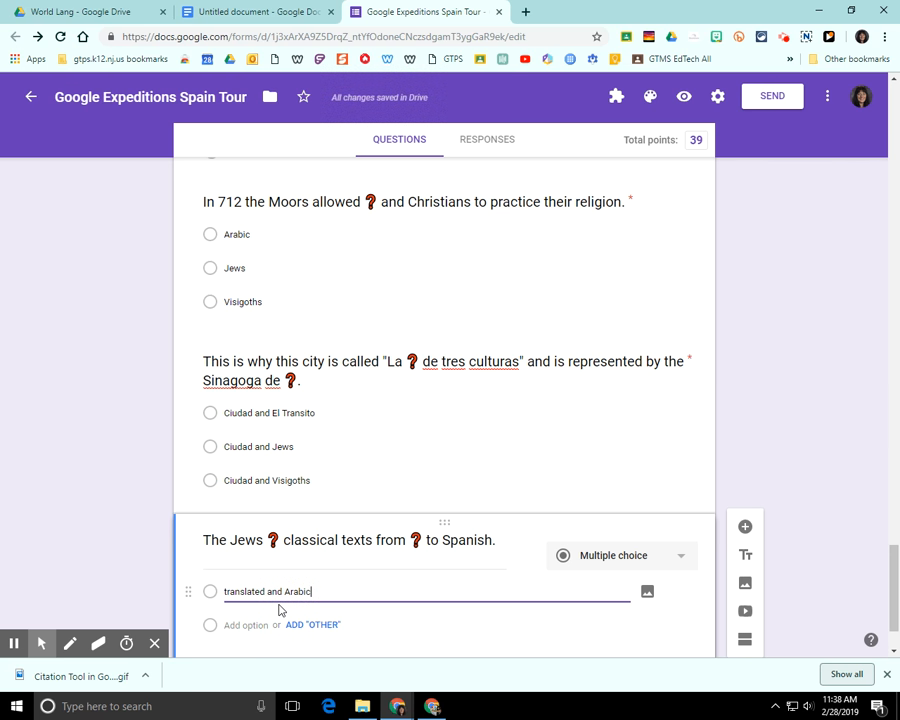
left_click(248, 624)
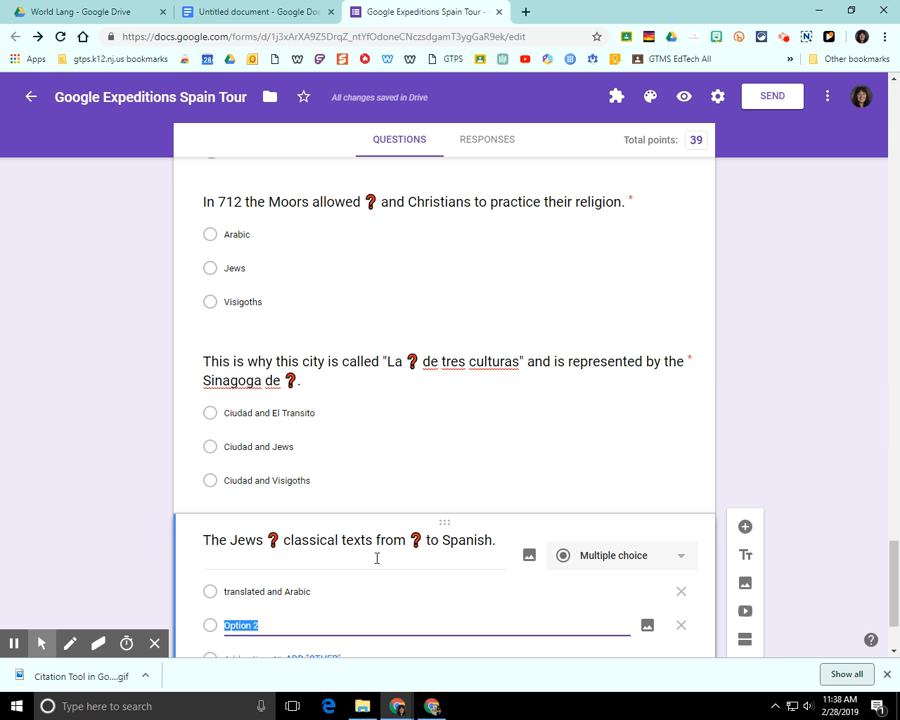
mouse_move(784, 36)
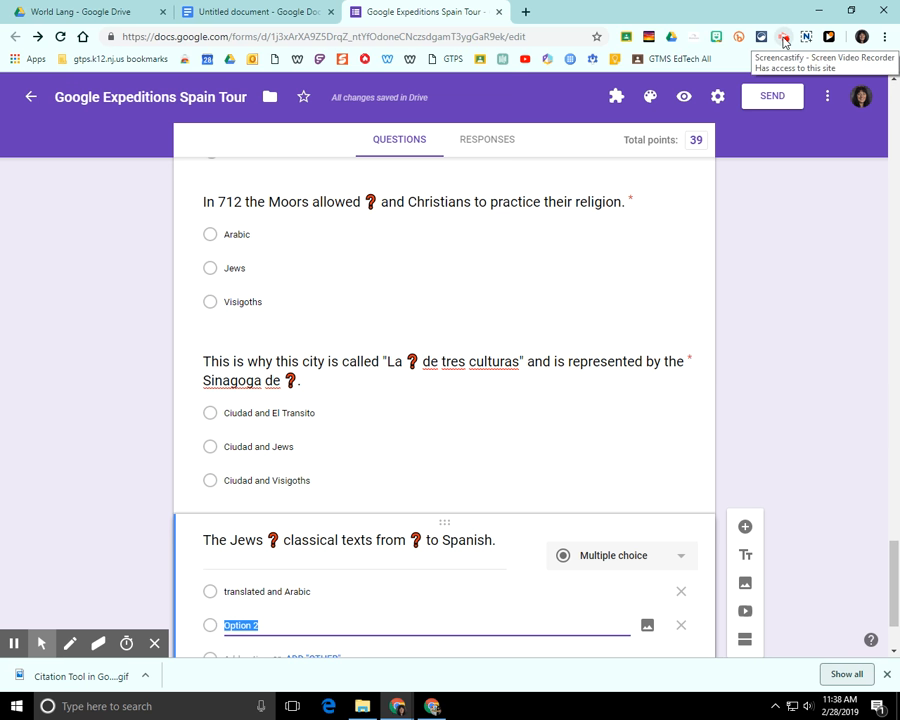